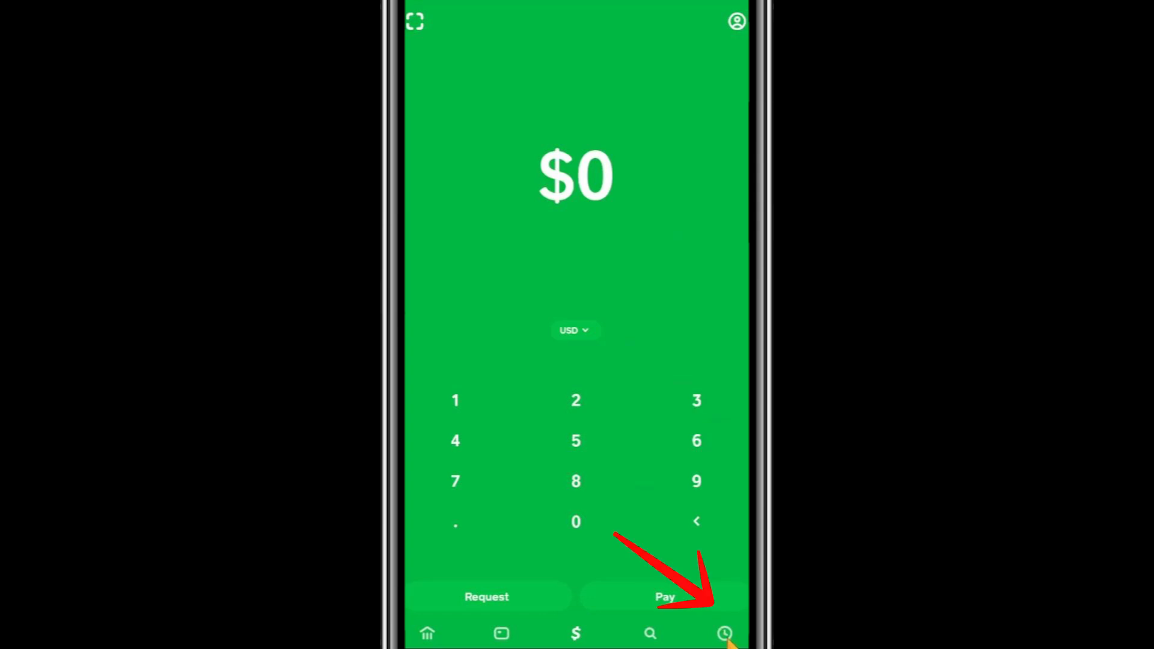
- View the Activity list of past transactions to reach the expired $25.00 payment
click(724, 634)
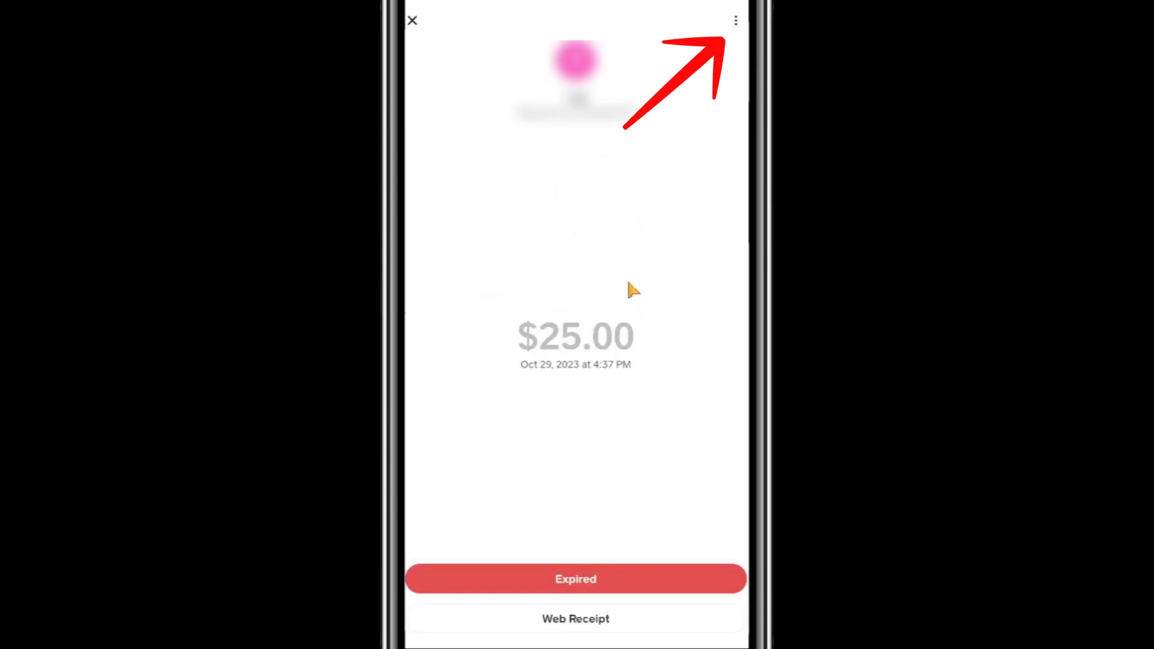
click(734, 21)
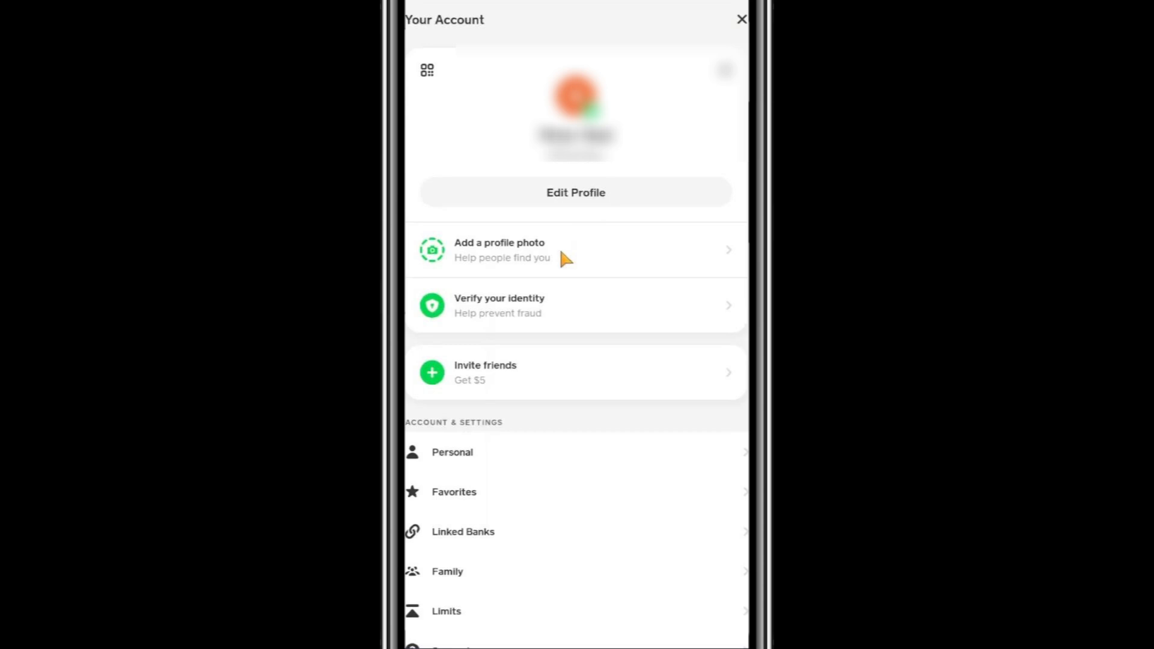
- From the profile, reach Documents and show the Account statements list (Oct 2023–June 2024)
scroll(down, 3)
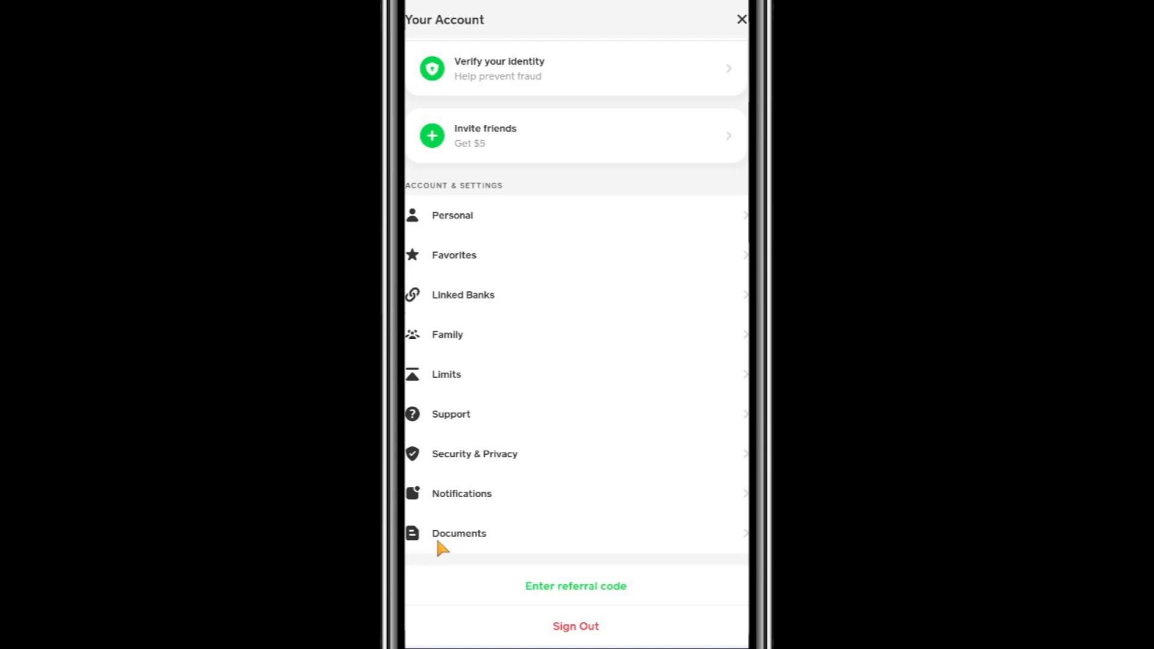
click(459, 533)
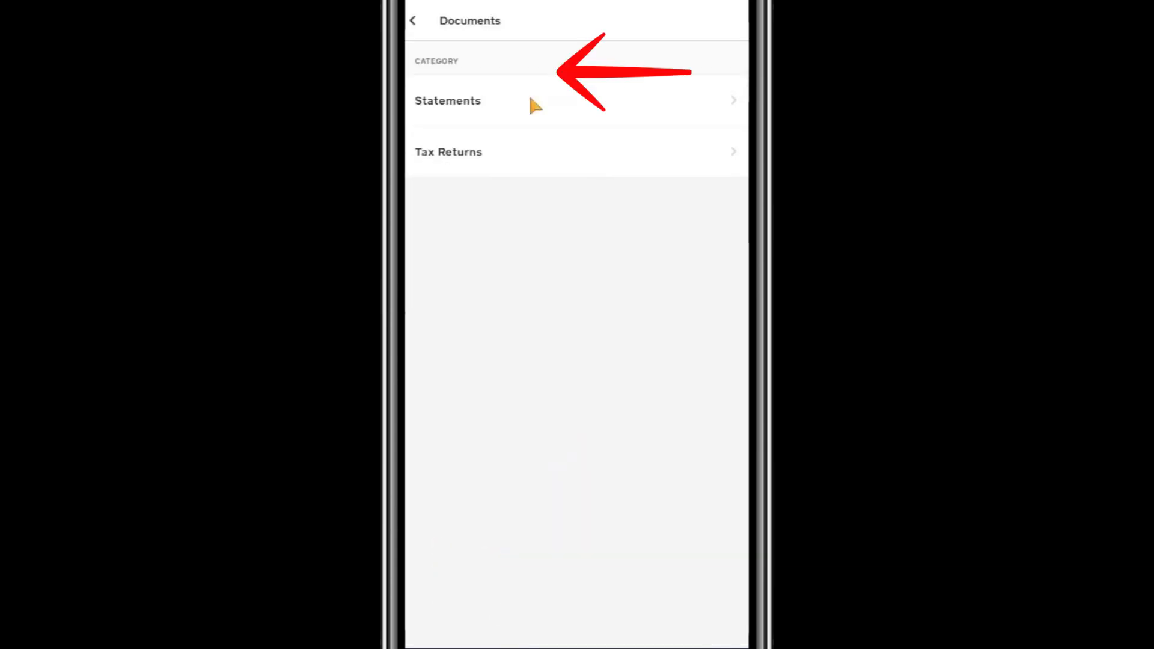
click(447, 101)
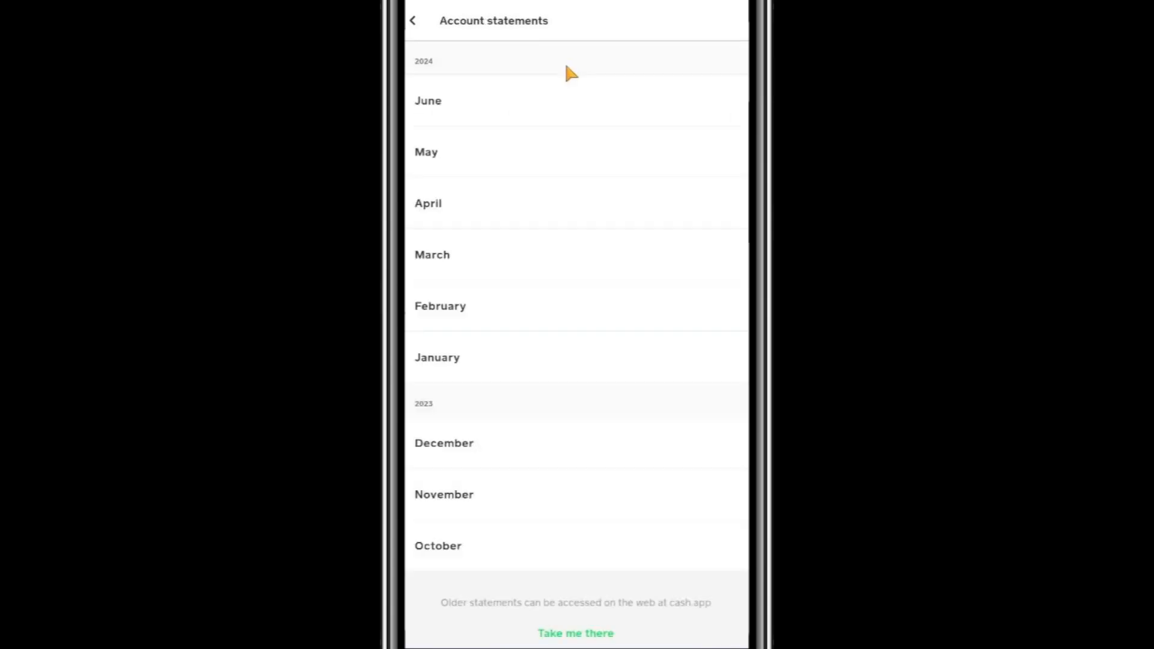
- View the June 2024 statement's $0.00 balance summary and empty transactions section
click(428, 101)
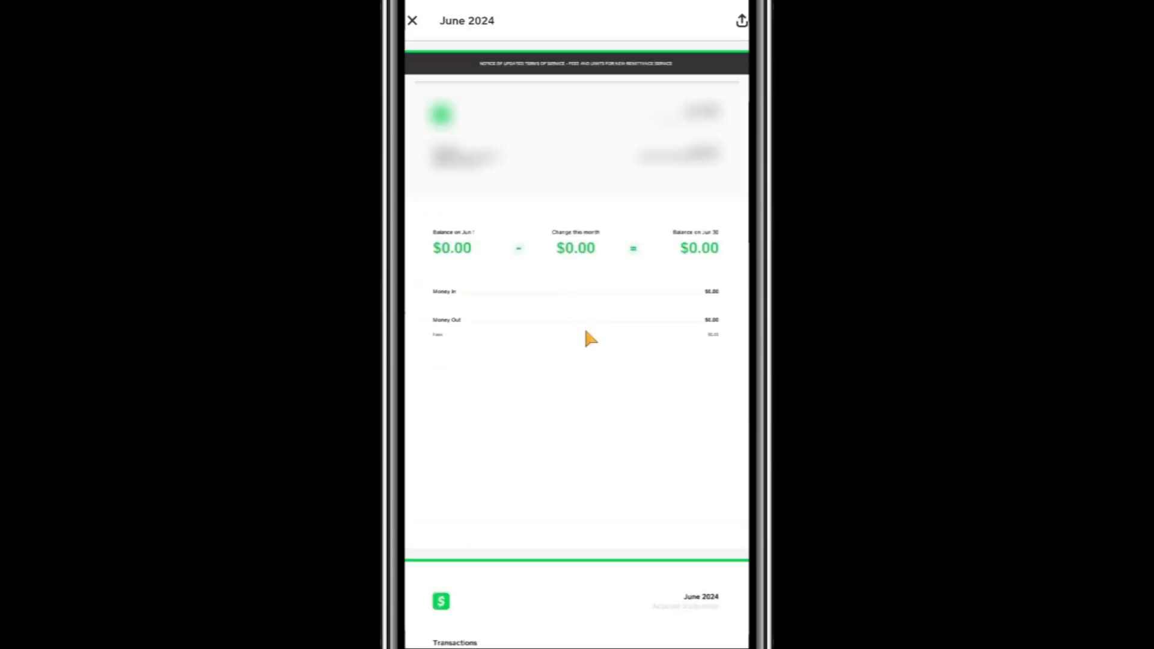
scroll(down, 3)
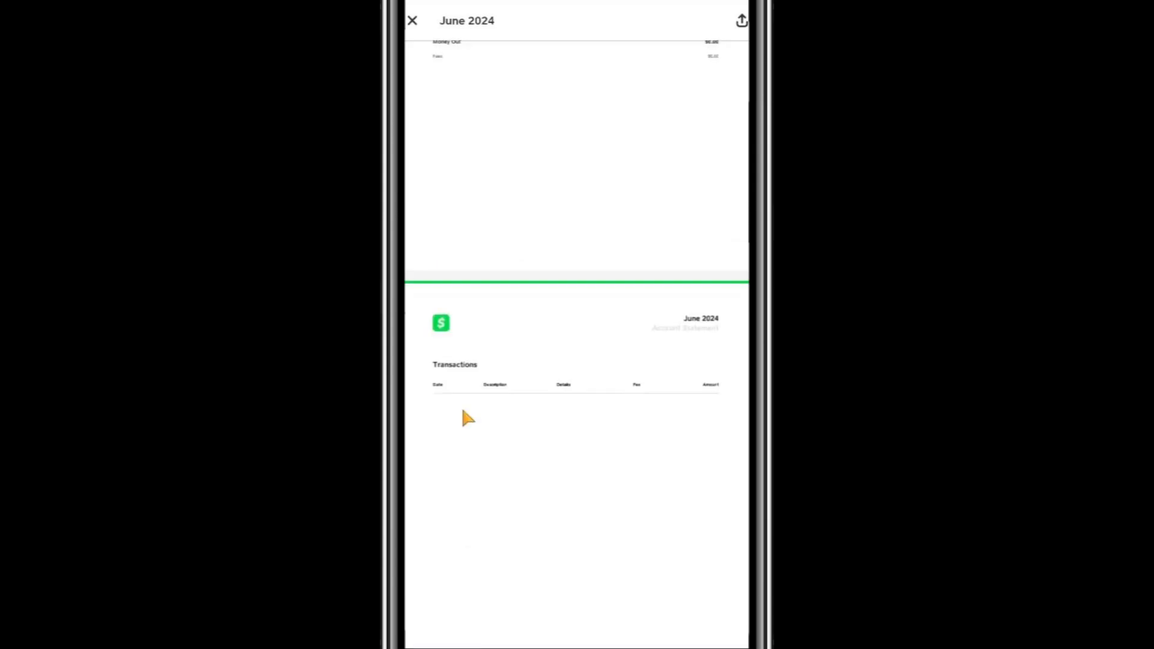